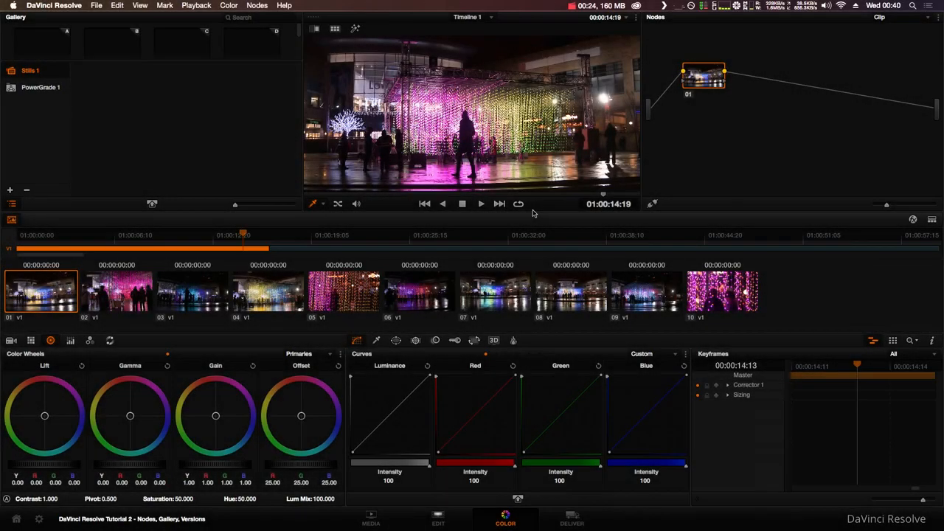
pyautogui.moveTo(844, 71)
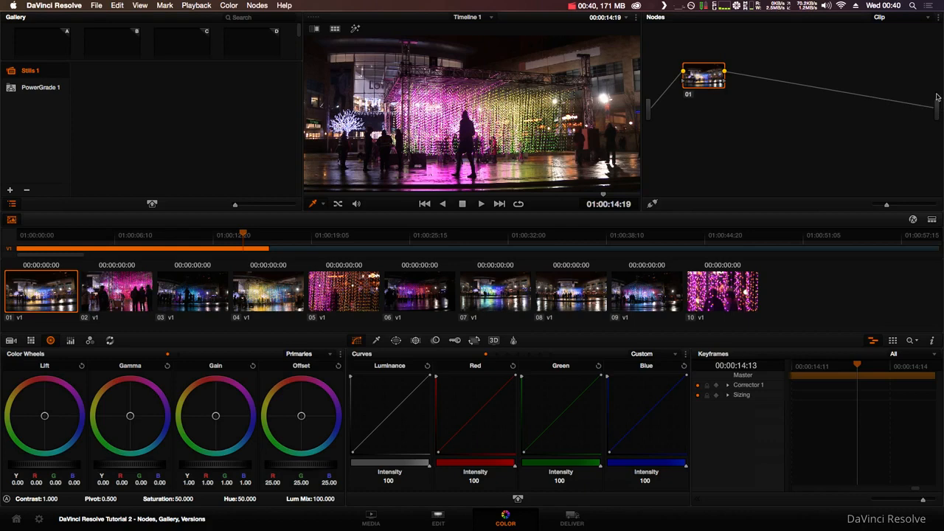
pyautogui.moveTo(675, 90)
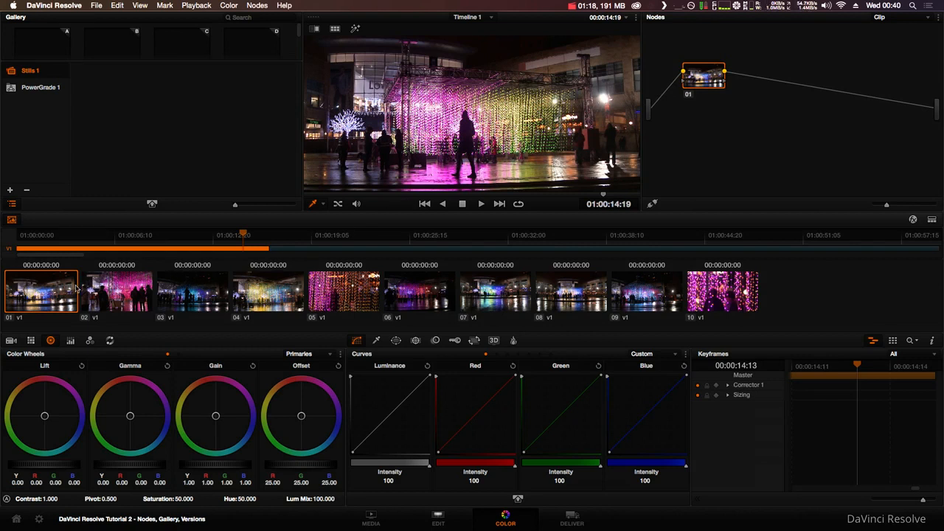
pyautogui.moveTo(912, 109)
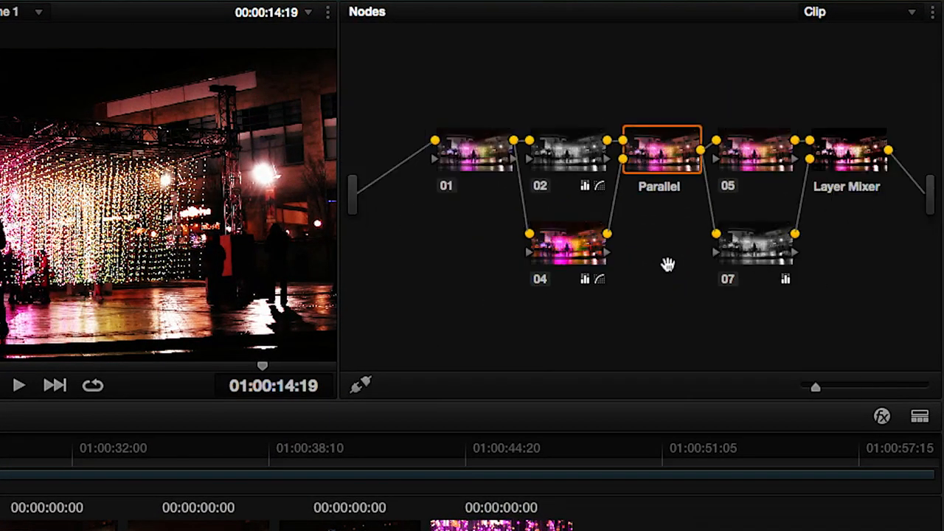
# Pan the node tree and zoom it to the window so every node is visible.
pyautogui.moveTo(815, 387); pyautogui.dragTo(832, 389)
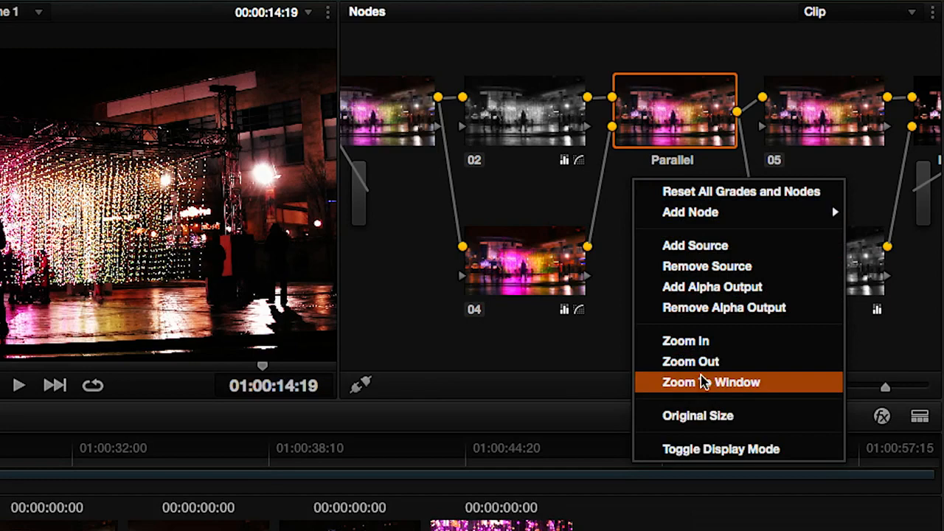
pyautogui.click(711, 381)
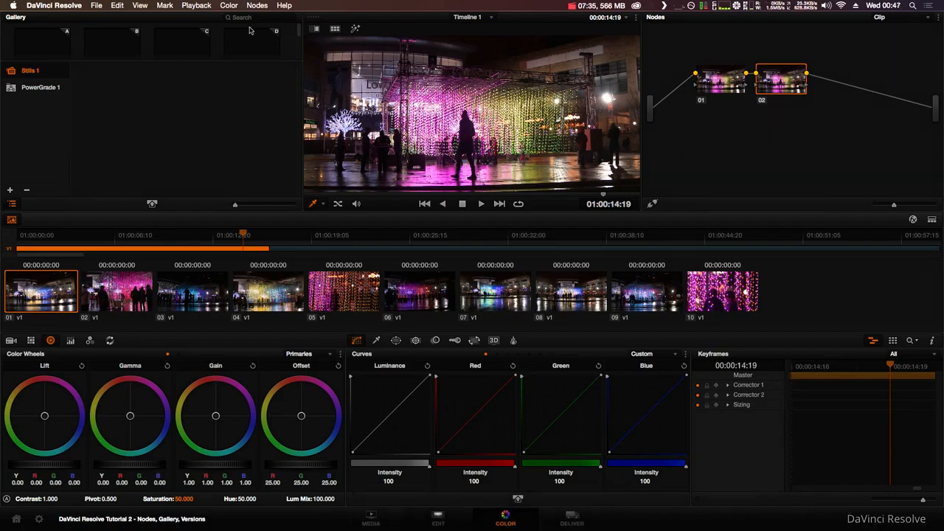
# Build three serial correctors, the third labelled Vignette, and review nodes 02 and 01.
pyautogui.click(257, 6)
pyautogui.write('Vignette')
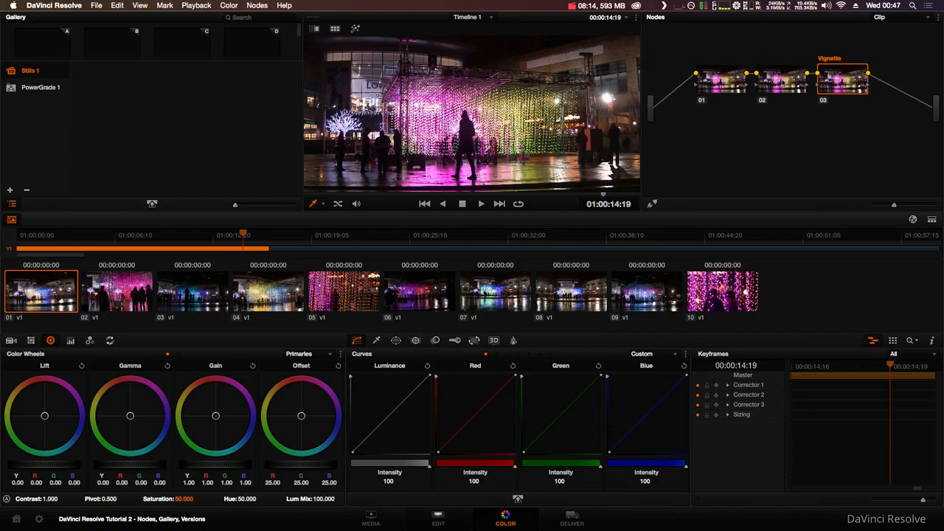
pyautogui.click(782, 82)
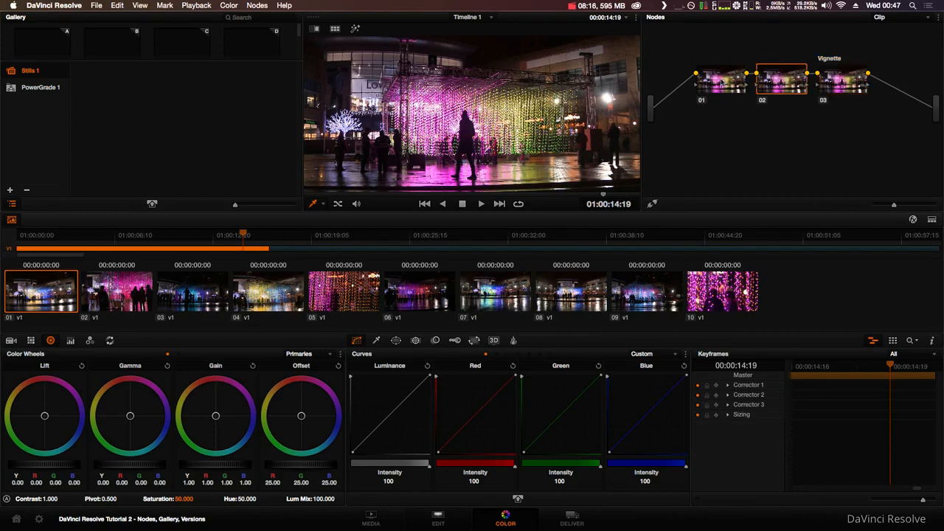
pyautogui.click(720, 79)
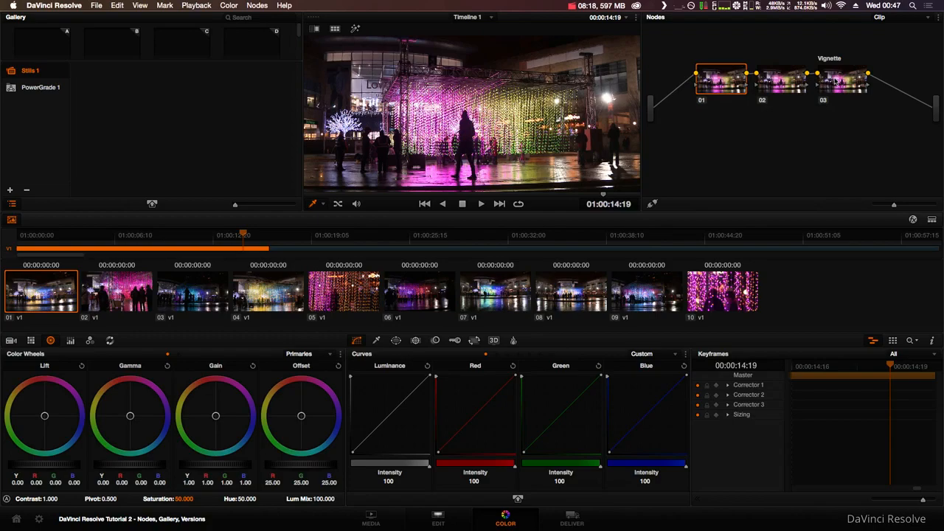
pyautogui.click(841, 80)
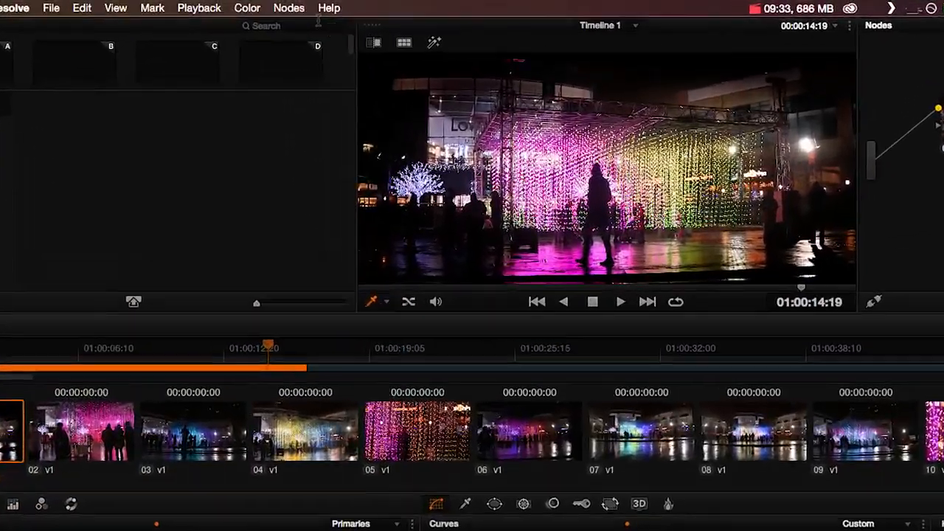
# Disable the Vignette node with Cmd+D so its darkening leaves the shot.
pyautogui.click(289, 9)
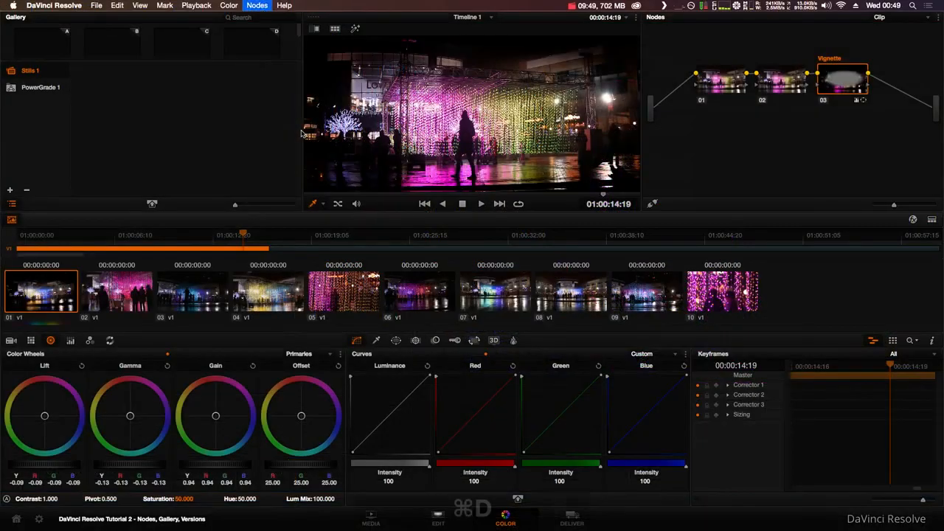
pyautogui.press('cmd+d')
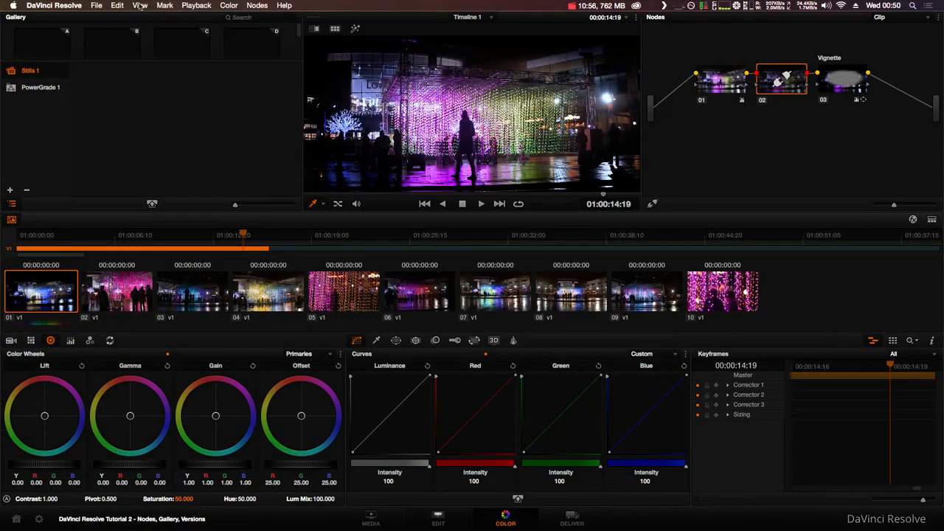
# Choose Bypass All Grades from the View menu to see the ungraded original.
pyautogui.click(138, 6)
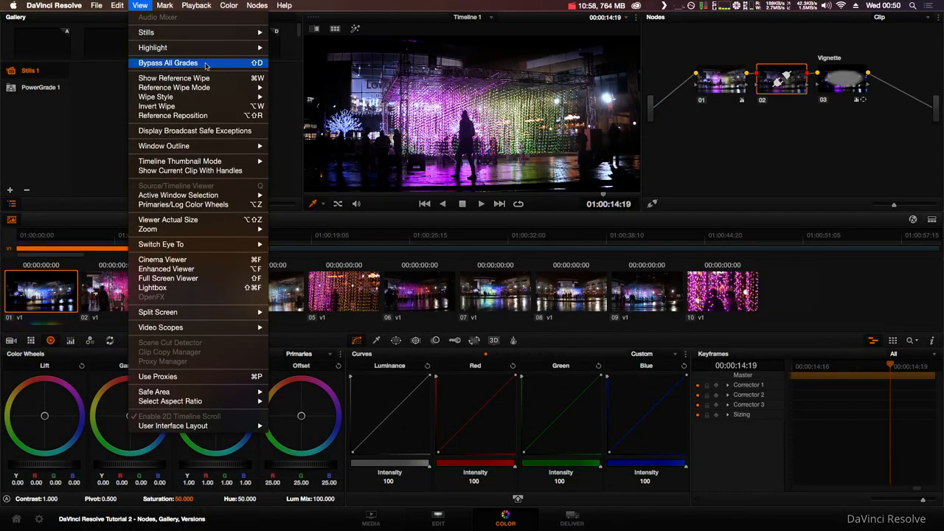
pyautogui.click(168, 62)
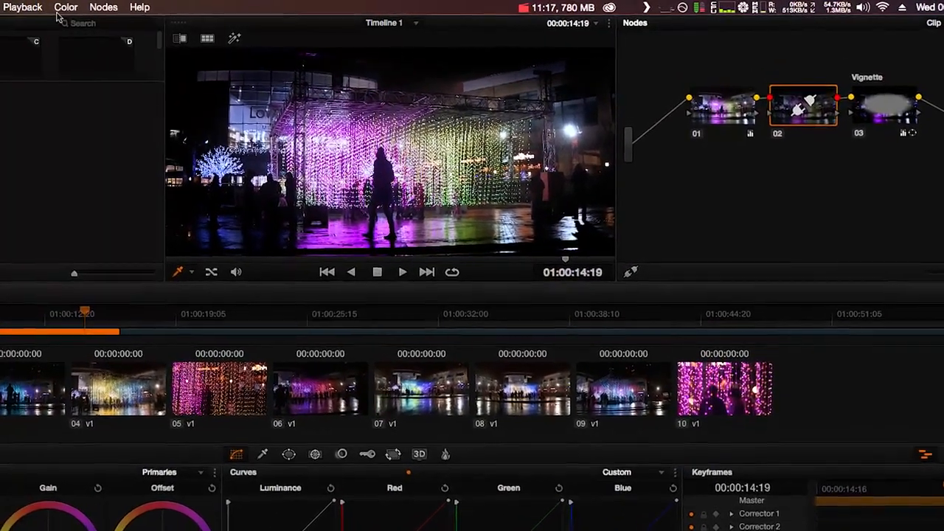
# Switch Bypass All Grades off so corrections return, ready in the Color menu.
pyautogui.click(65, 6)
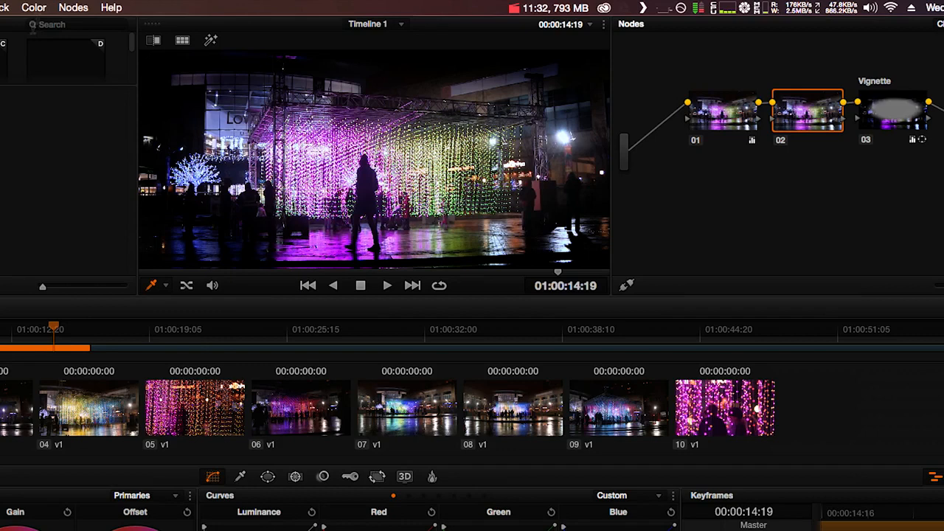
pyautogui.click(34, 8)
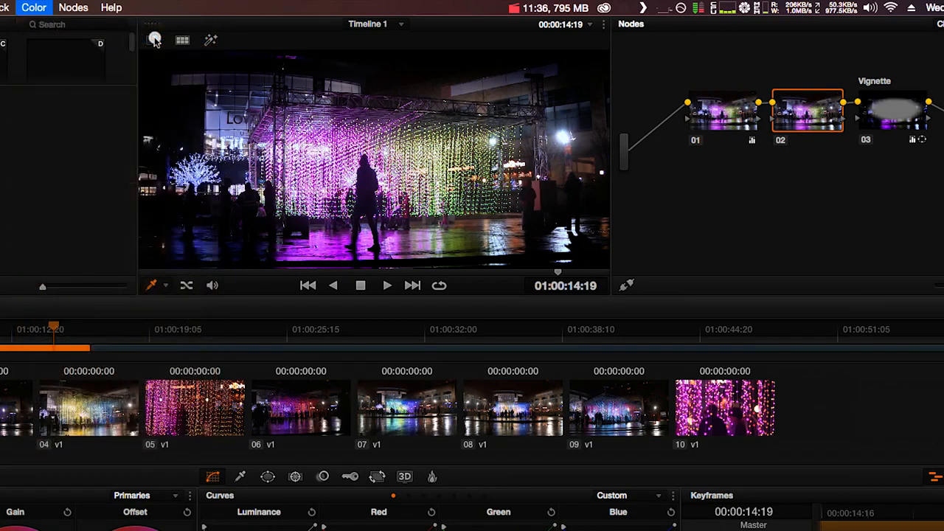
pyautogui.click(33, 7)
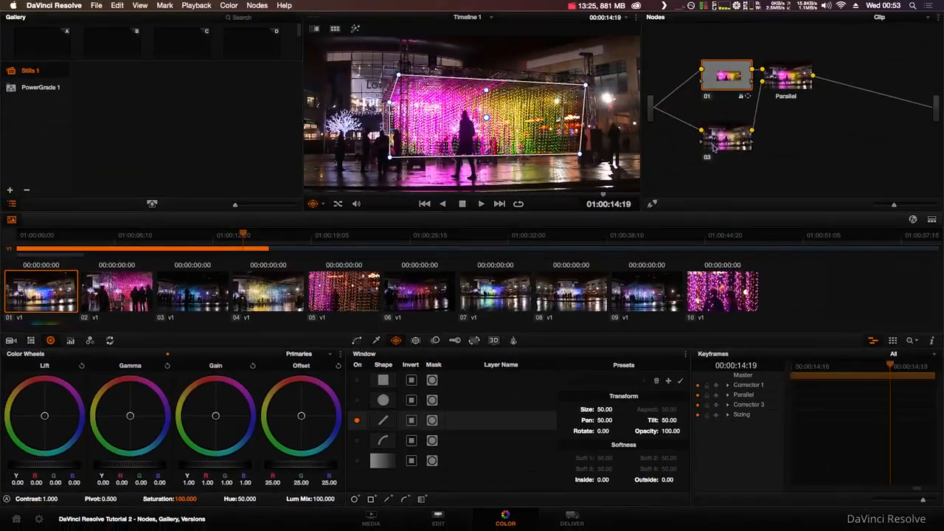
# Select node 03 on the lower branch feeding the Parallel mixer after windowing the lights.
pyautogui.click(726, 139)
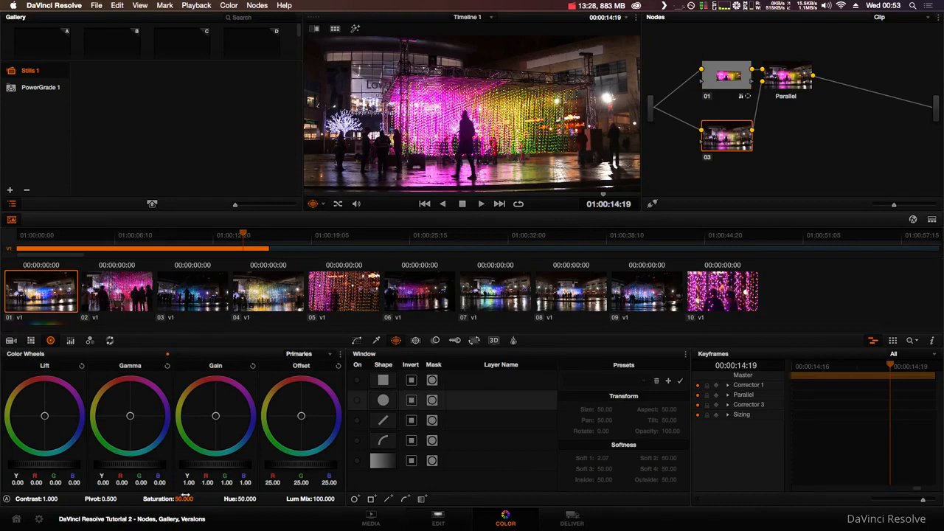